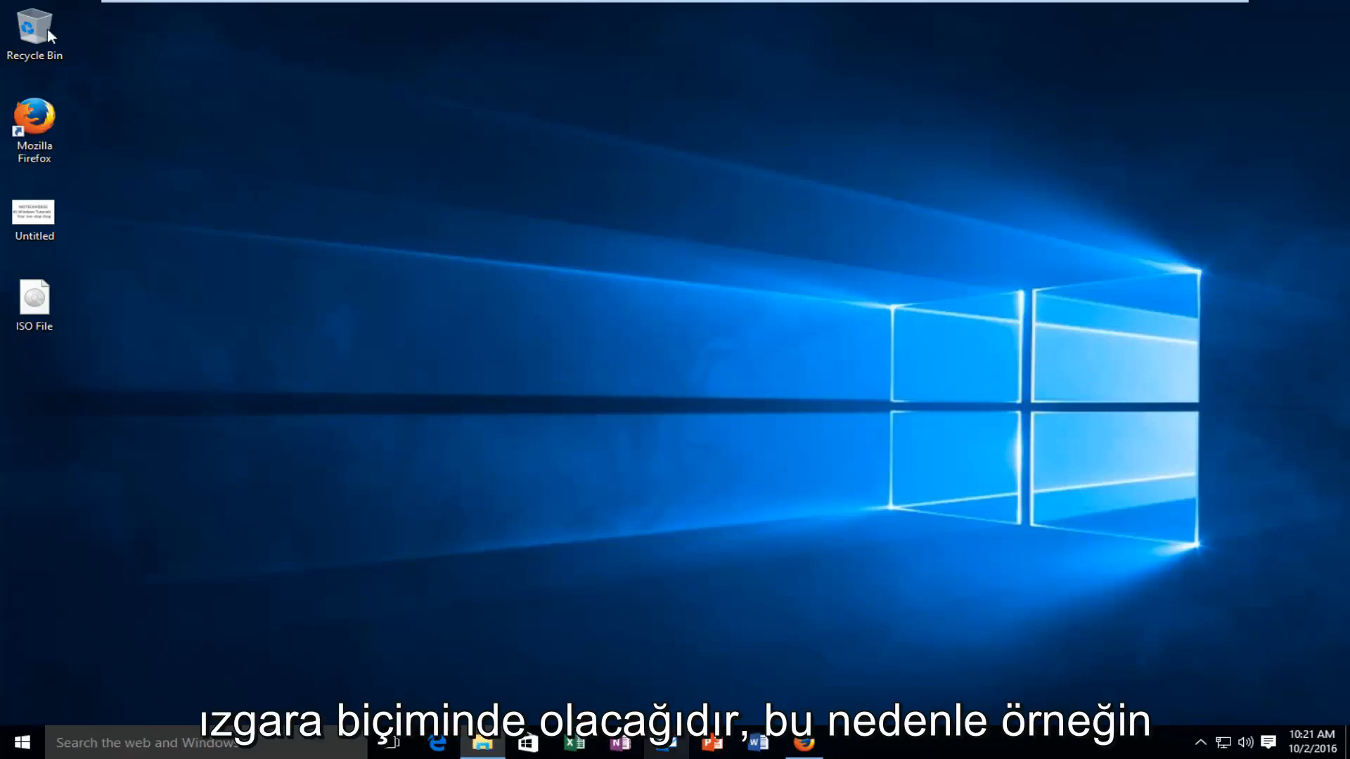
# Step: Move the Untitled icon one grid column to the right, letting it snap into place
pyautogui.click(34, 214)
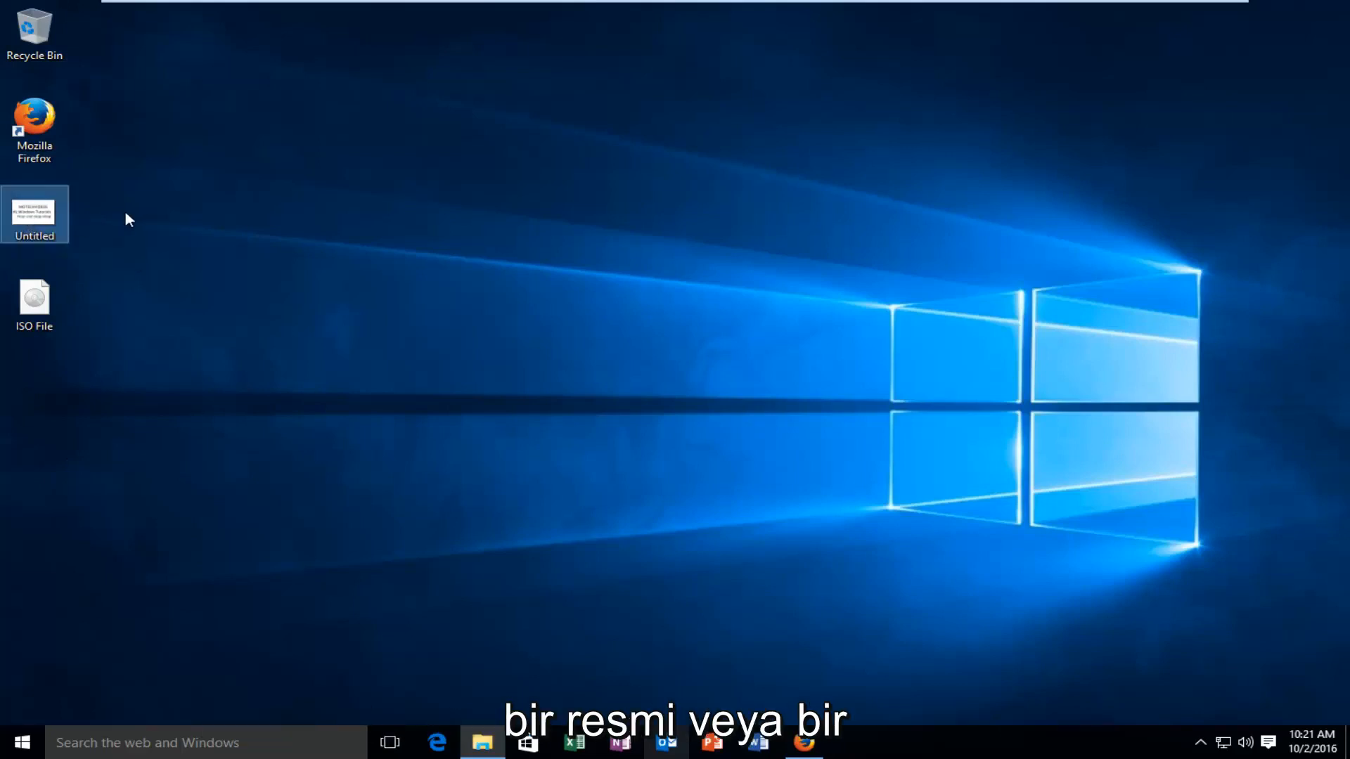
pyautogui.moveTo(33, 214); pyautogui.dragTo(174, 214)
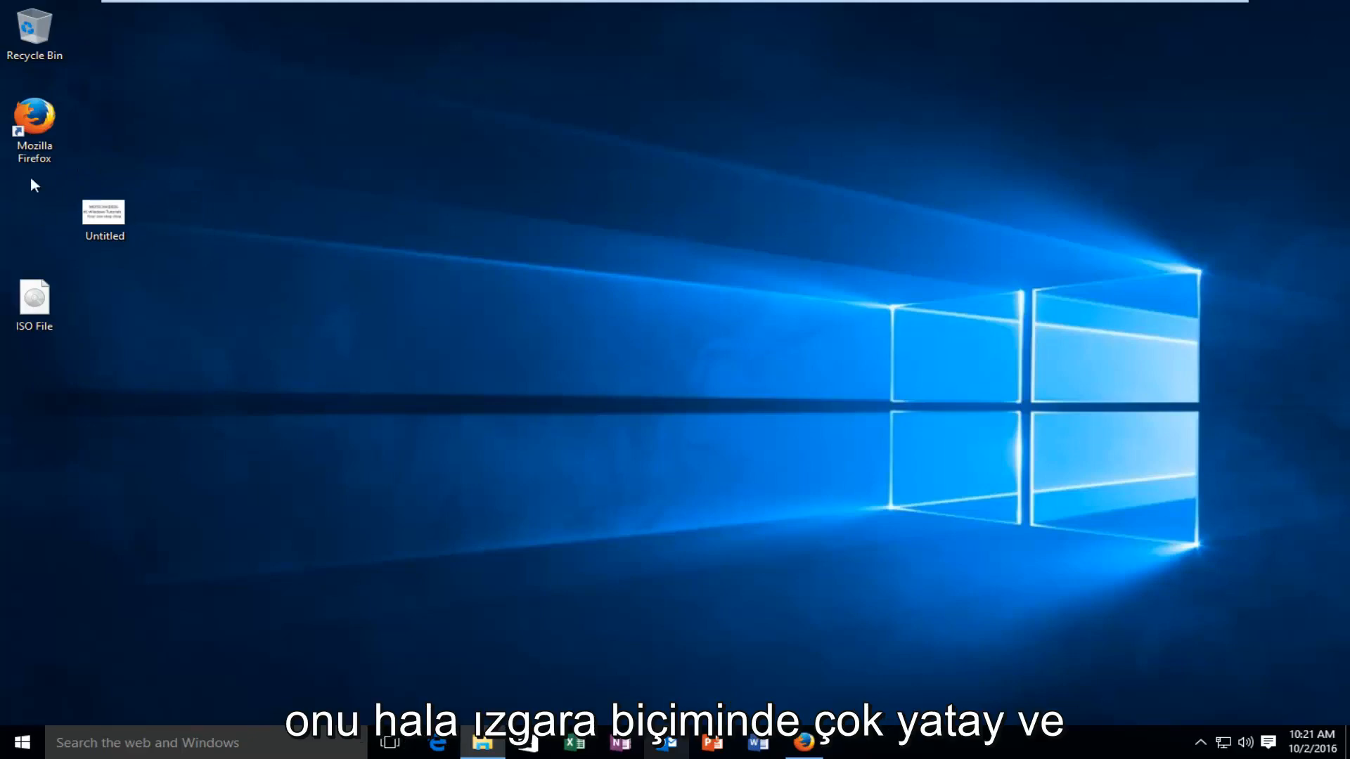
pyautogui.moveTo(337, 298)
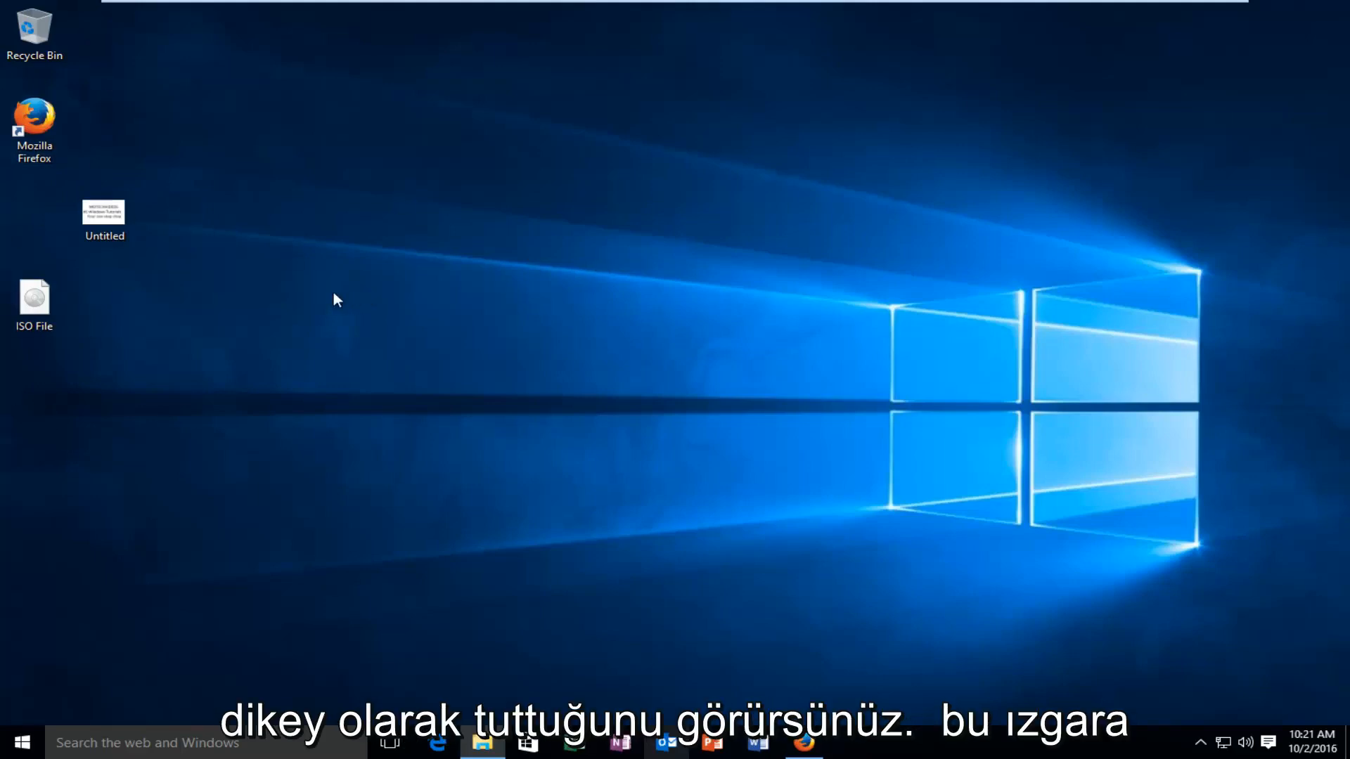
pyautogui.moveTo(305, 300)
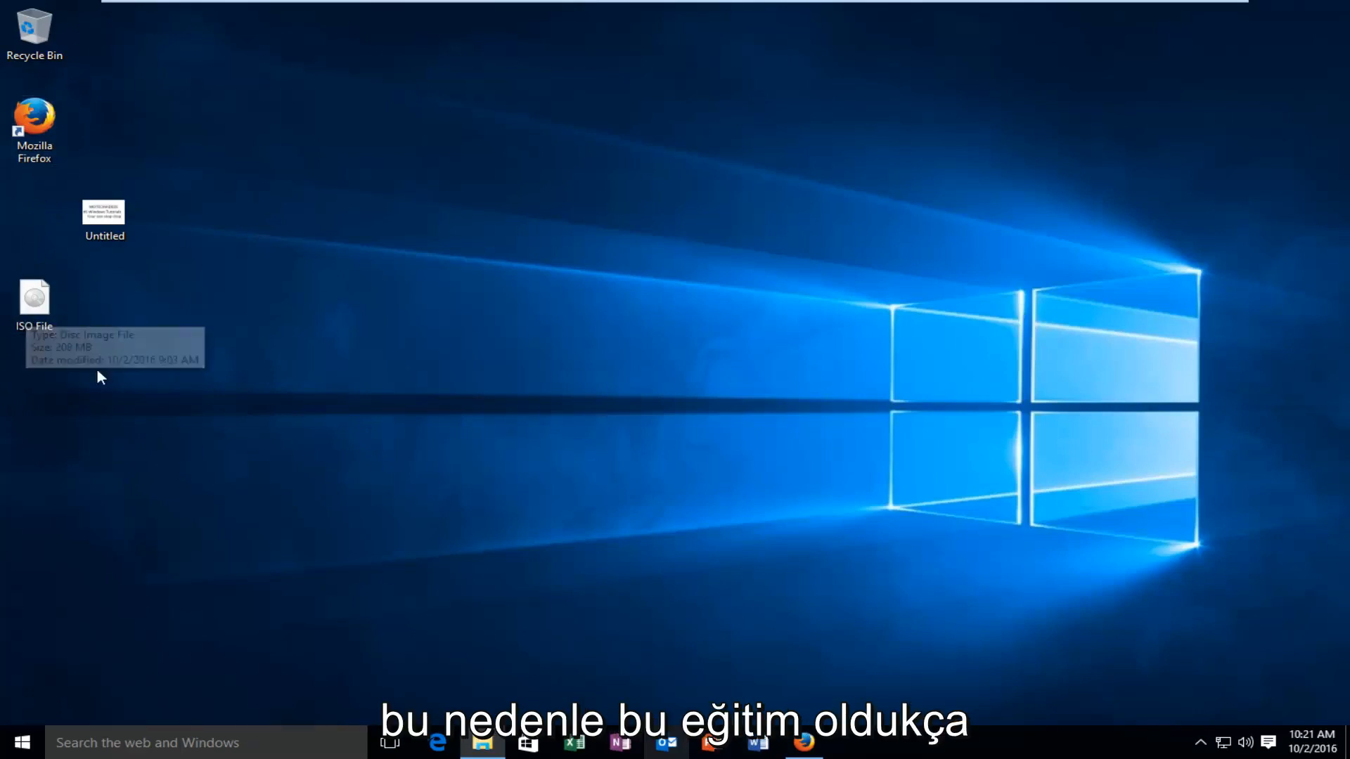
pyautogui.moveTo(135, 374)
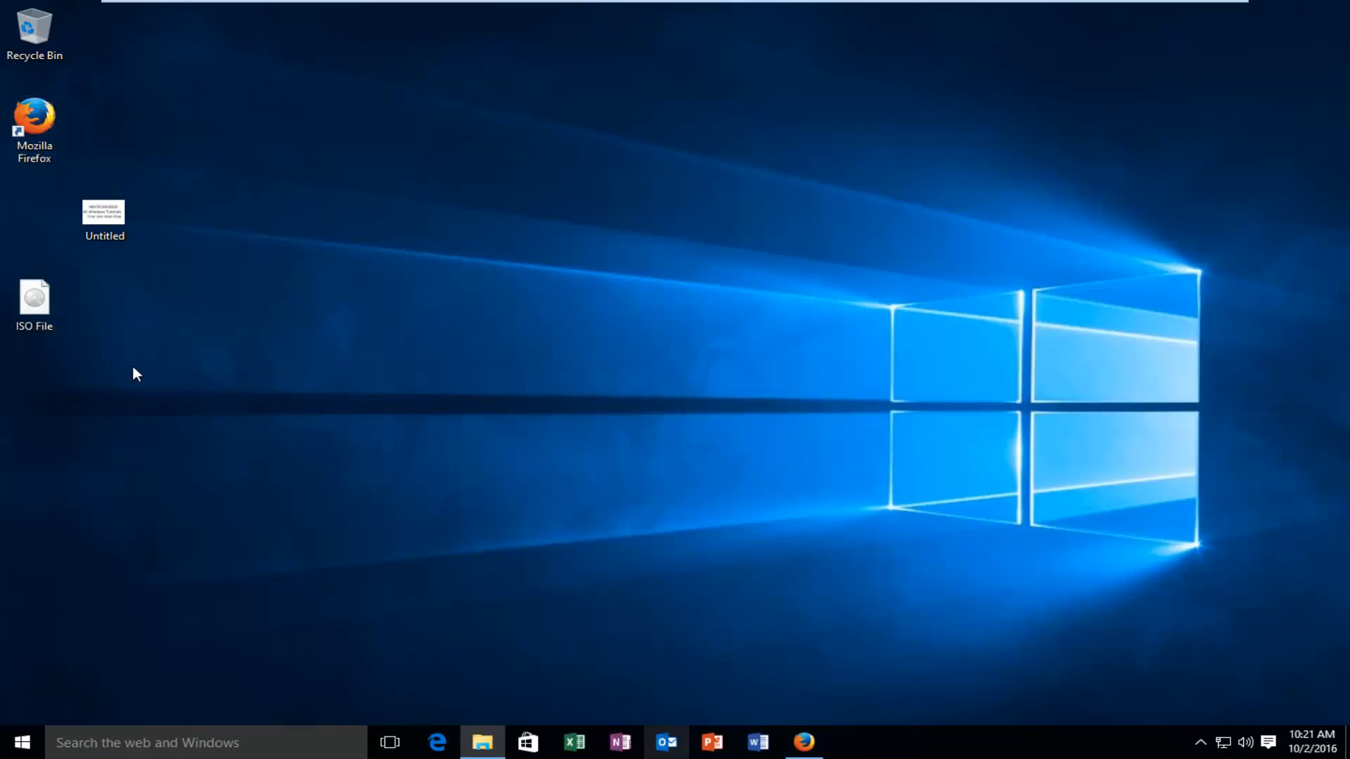
pyautogui.moveTo(385, 181)
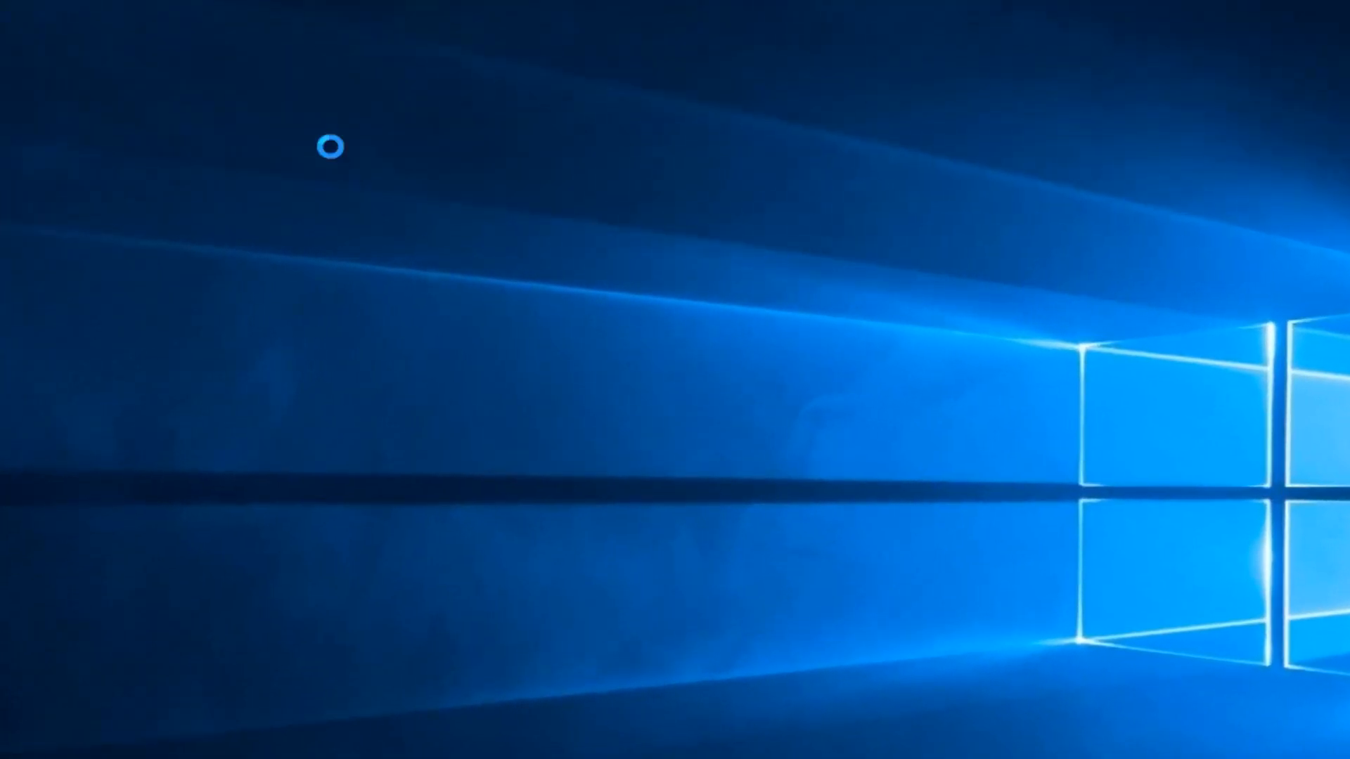
# Step: Show the desktop's View submenu with Align icons to grid checked
pyautogui.rightClick(332, 153)
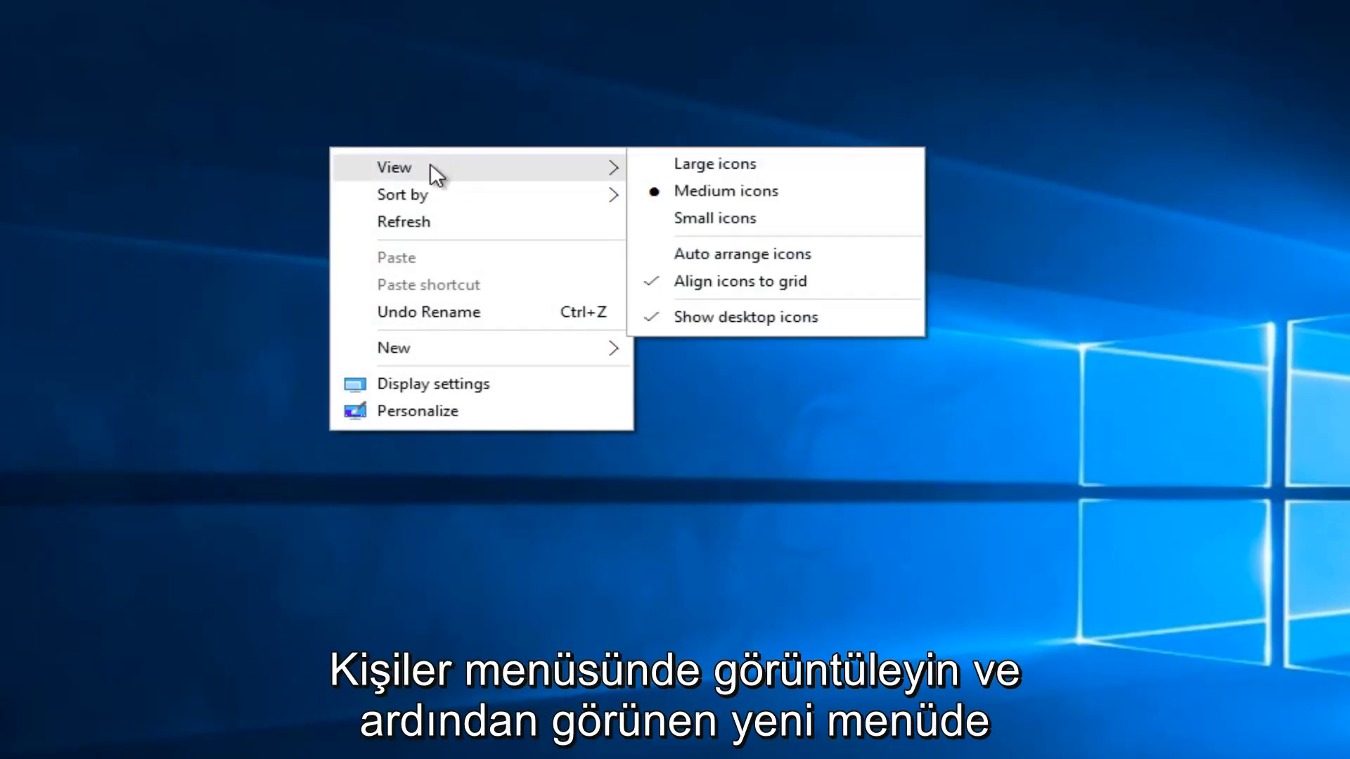
pyautogui.moveTo(585, 179)
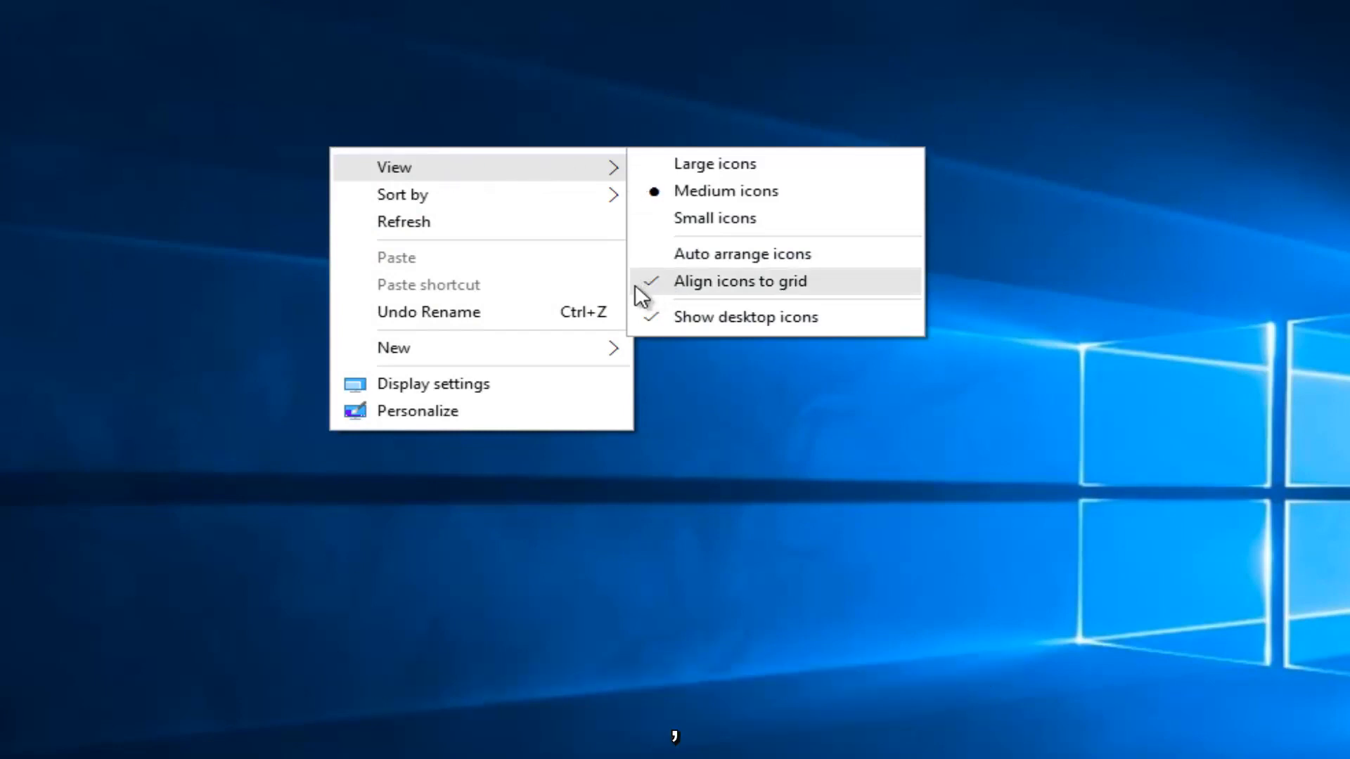
pyautogui.moveTo(654, 294)
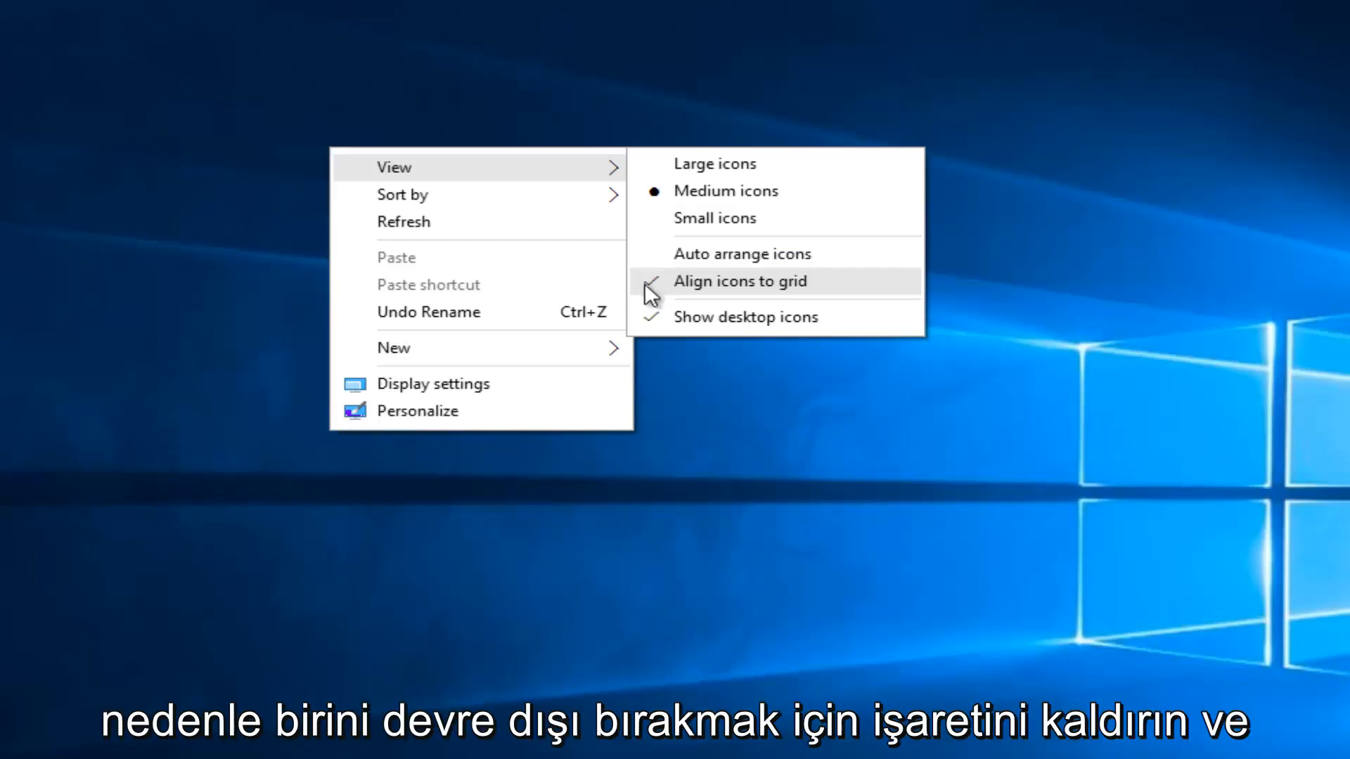
# Step: Uncheck Align icons to grid and drop Untitled at an off-grid spot beside Firefox
pyautogui.click(740, 282)
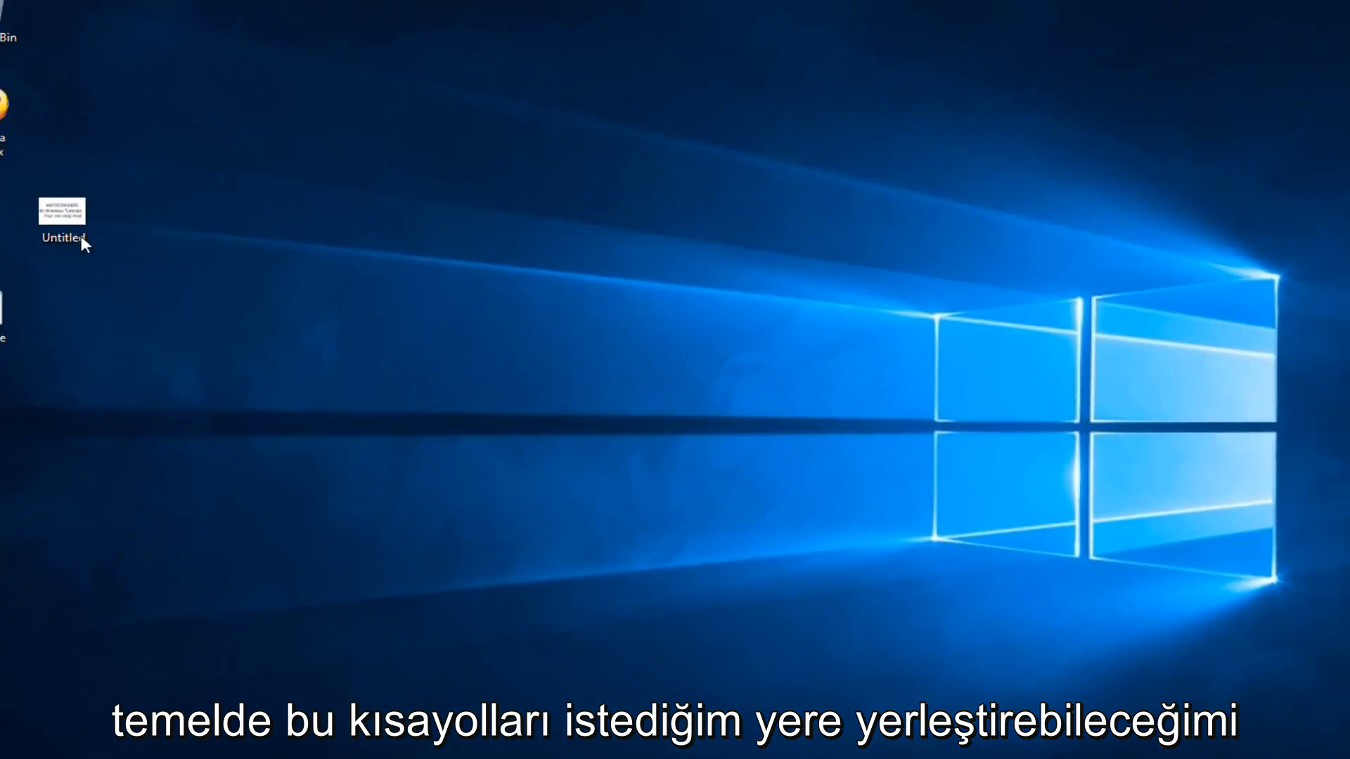
pyautogui.moveTo(62, 219); pyautogui.dragTo(90, 154)
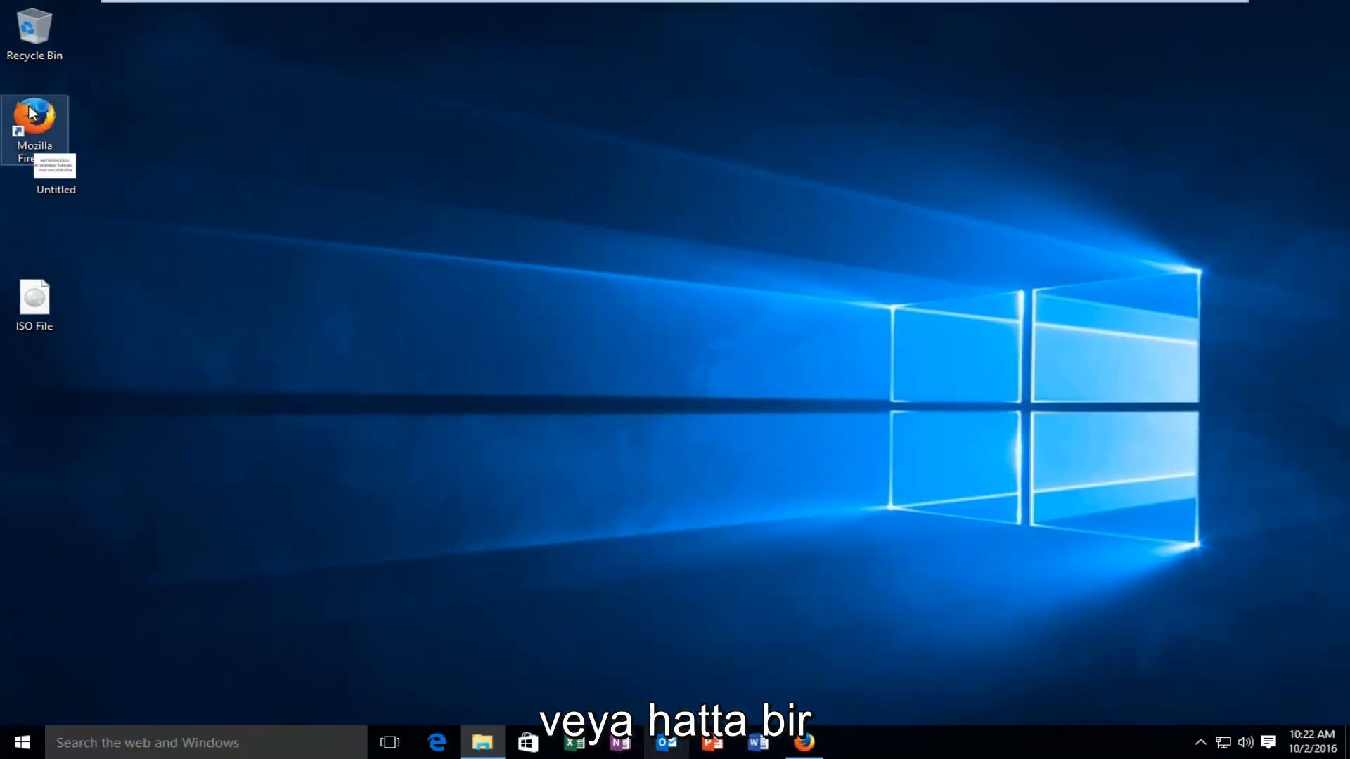
pyautogui.moveTo(34, 301); pyautogui.dragTo(69, 171)
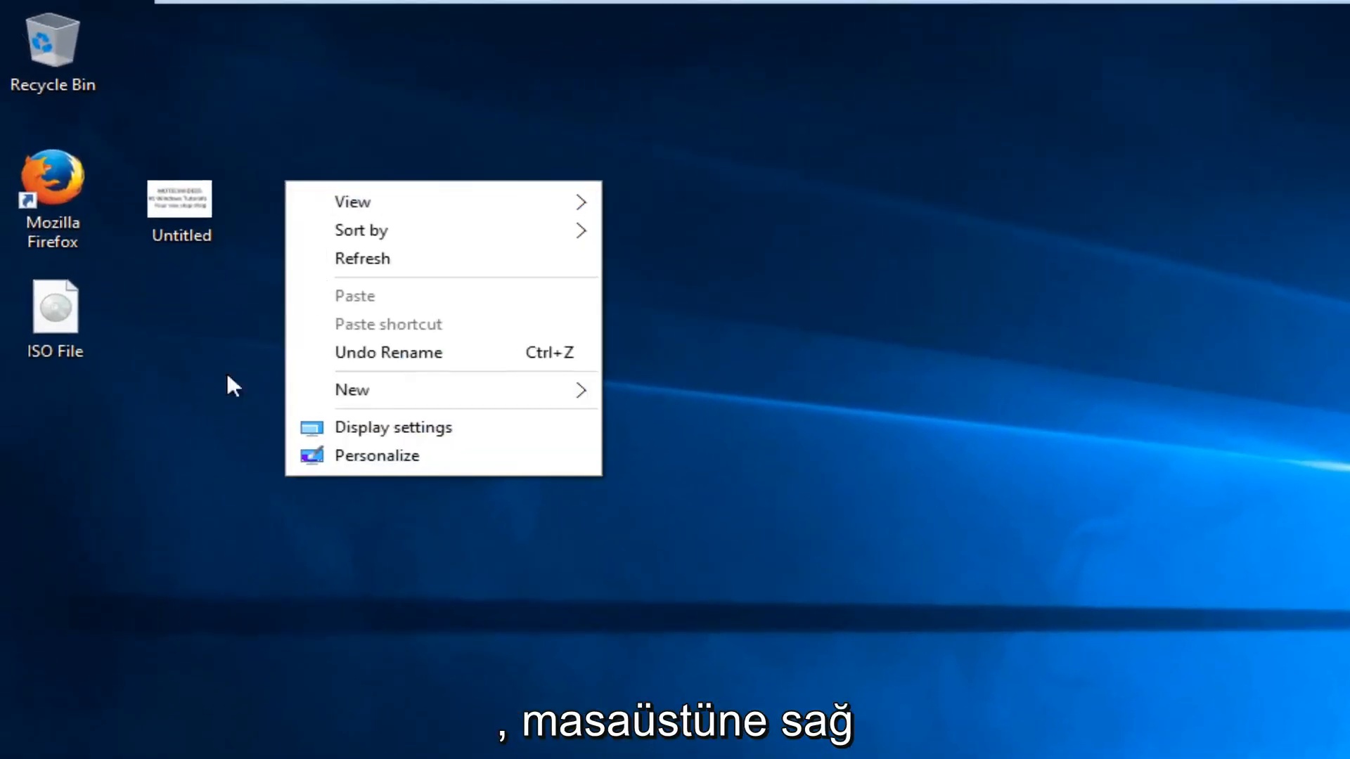
# Step: Re-check Align icons to grid so Untitled snaps into line beside Firefox
pyautogui.click(351, 201)
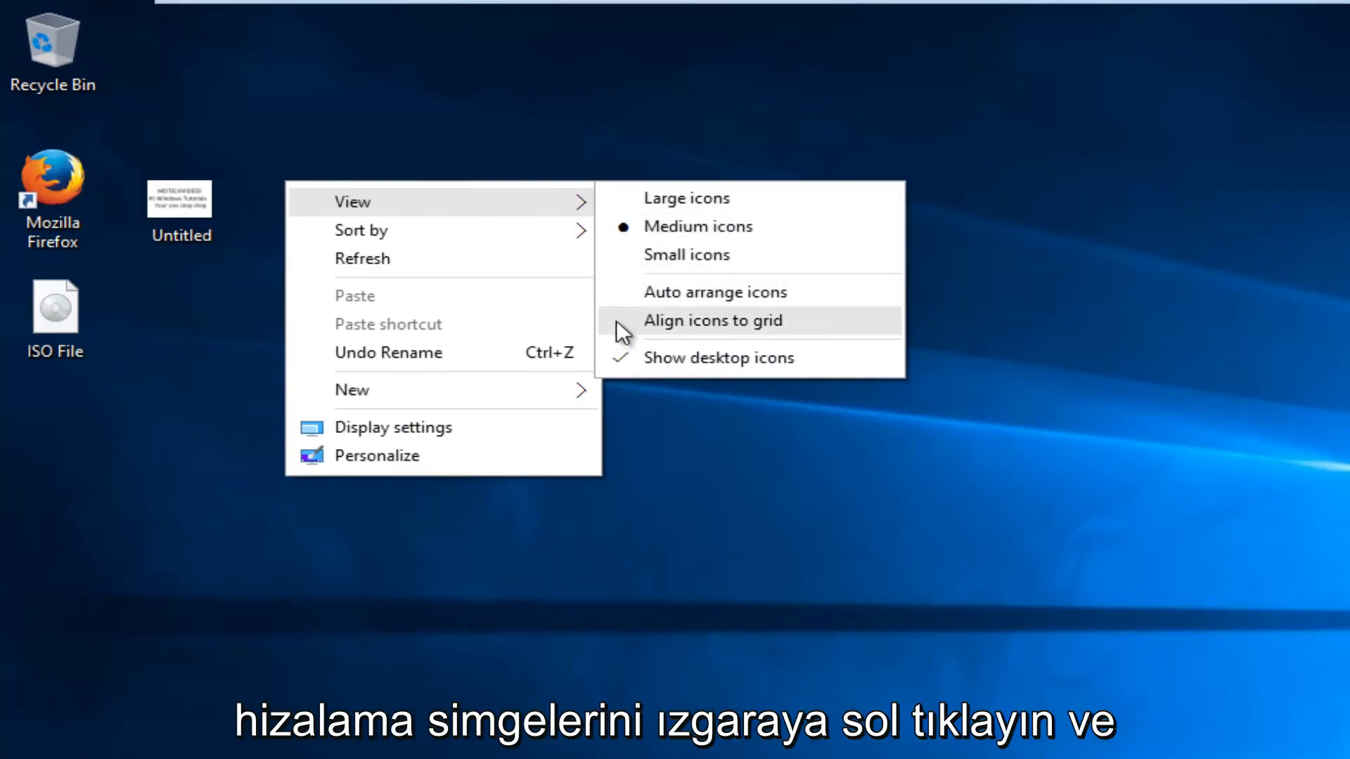
pyautogui.click(713, 320)
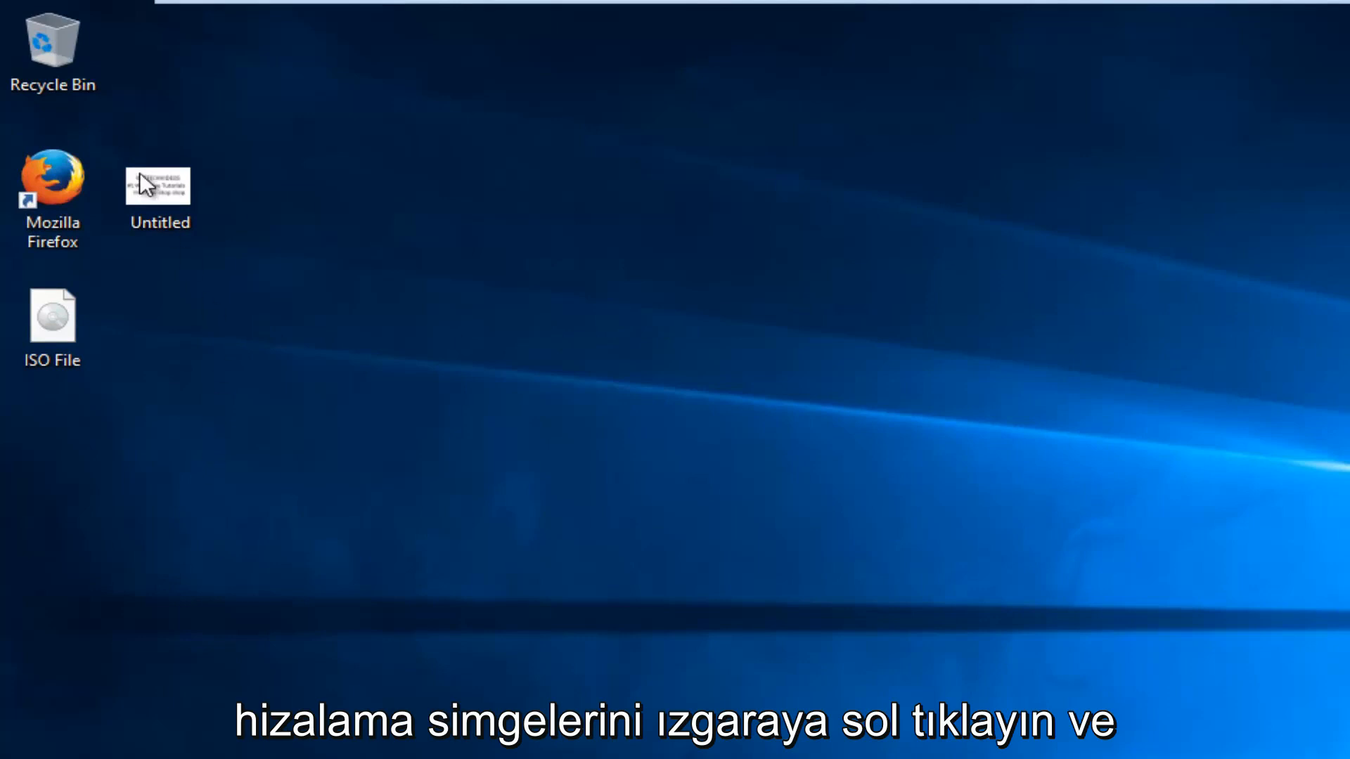
pyautogui.click(159, 186)
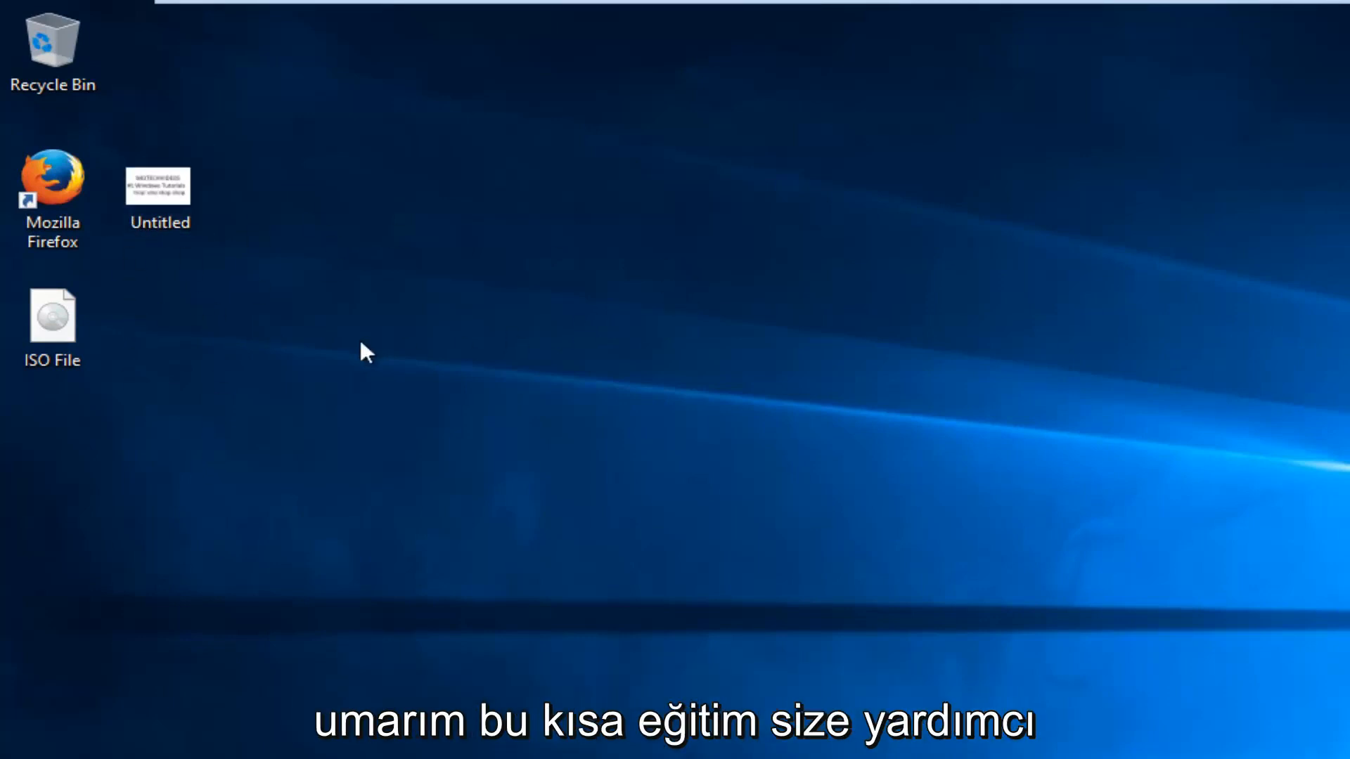
pyautogui.moveTo(404, 456)
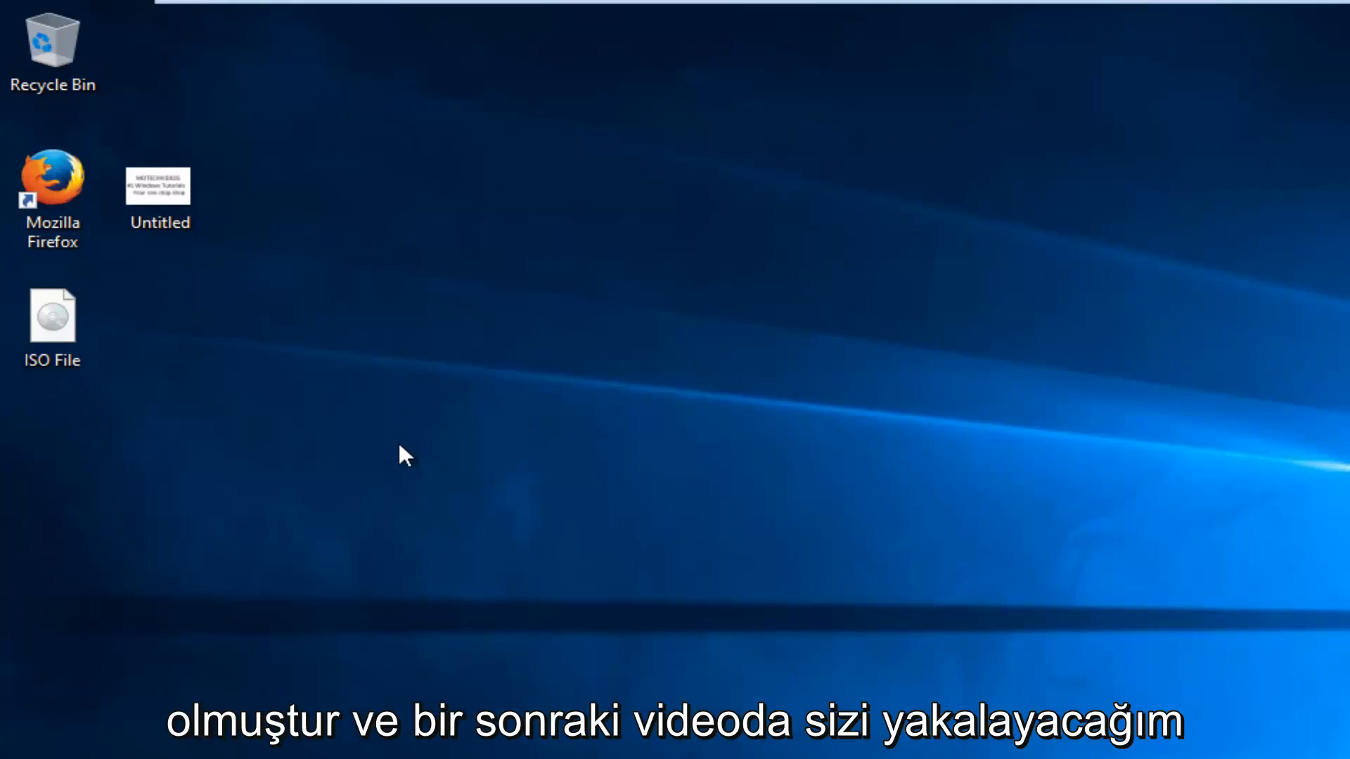